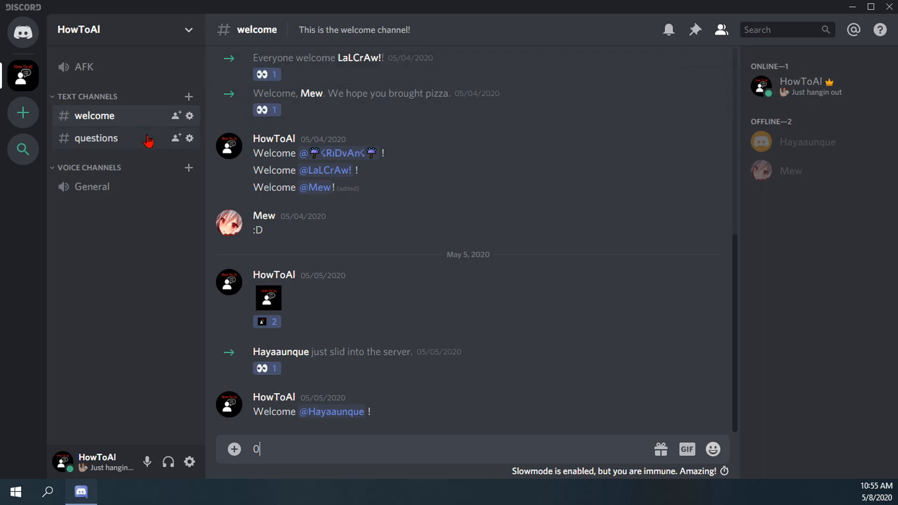
Open the #questions channel in the HowToAI server.
click(95, 138)
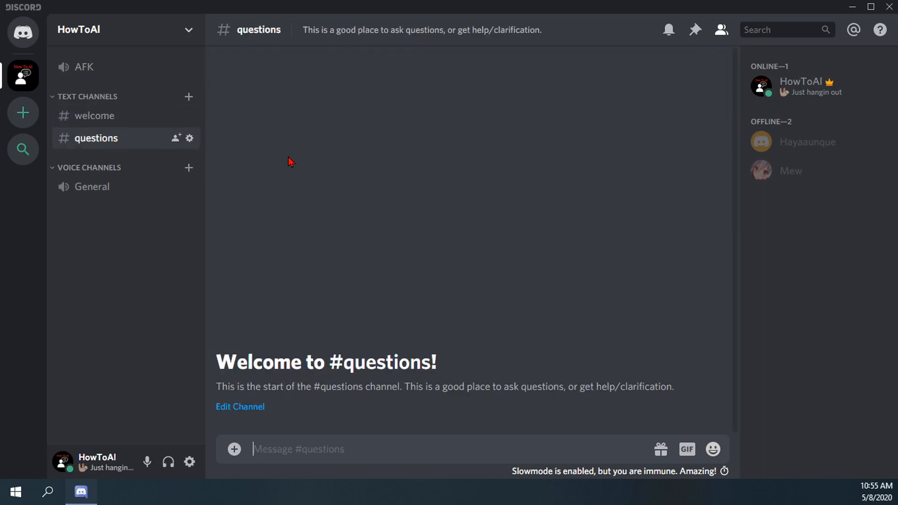
mouse_move(293, 368)
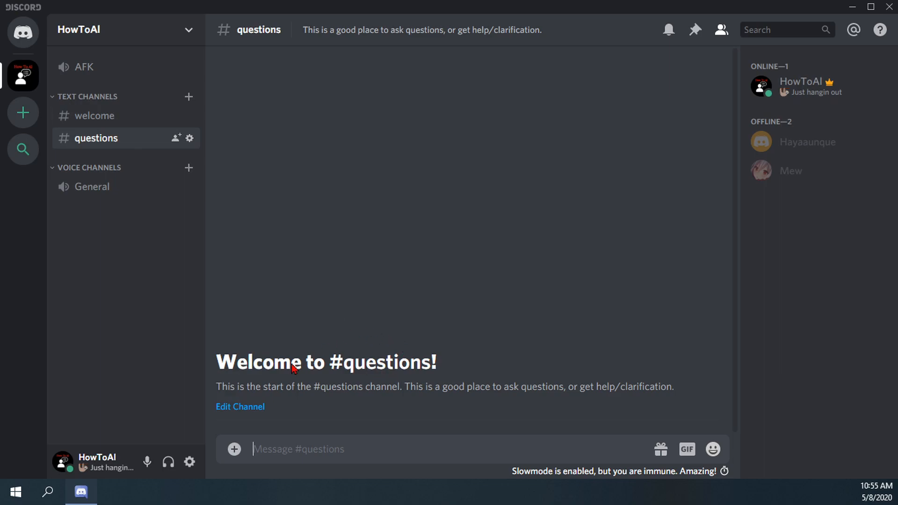
mouse_move(342, 364)
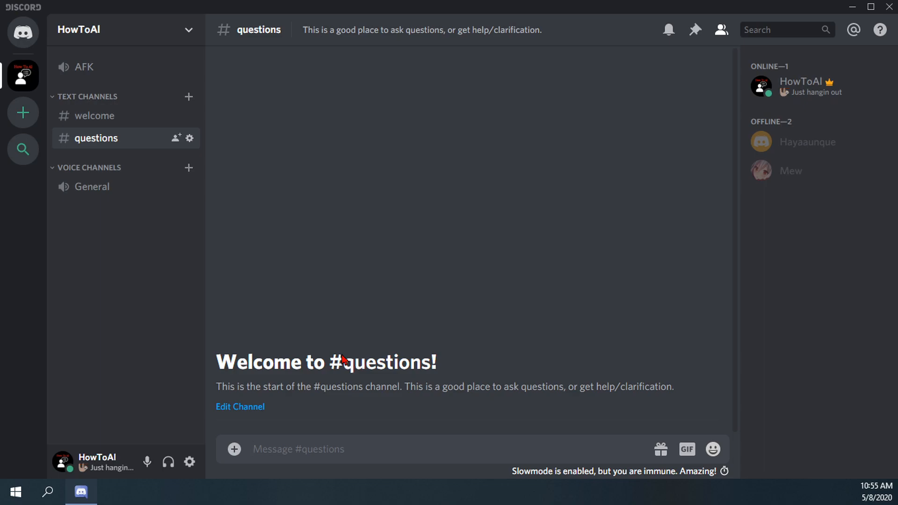
mouse_move(227, 53)
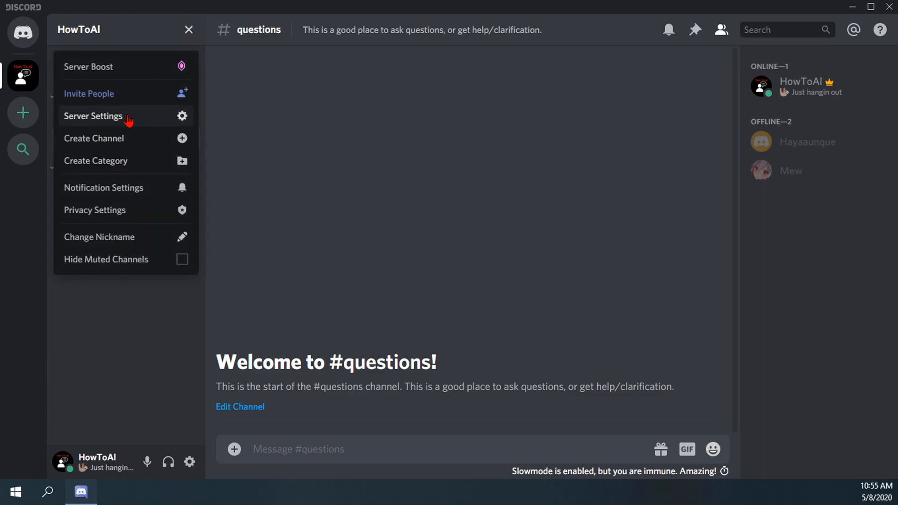
Open HowToAI Server Settings and follow the 'this insanity' link to the notification video.
click(94, 115)
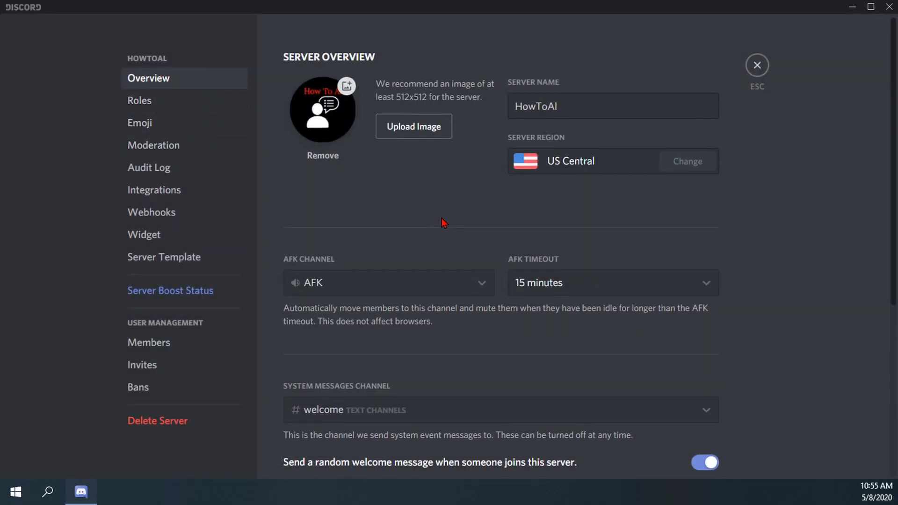
scroll(down, 3)
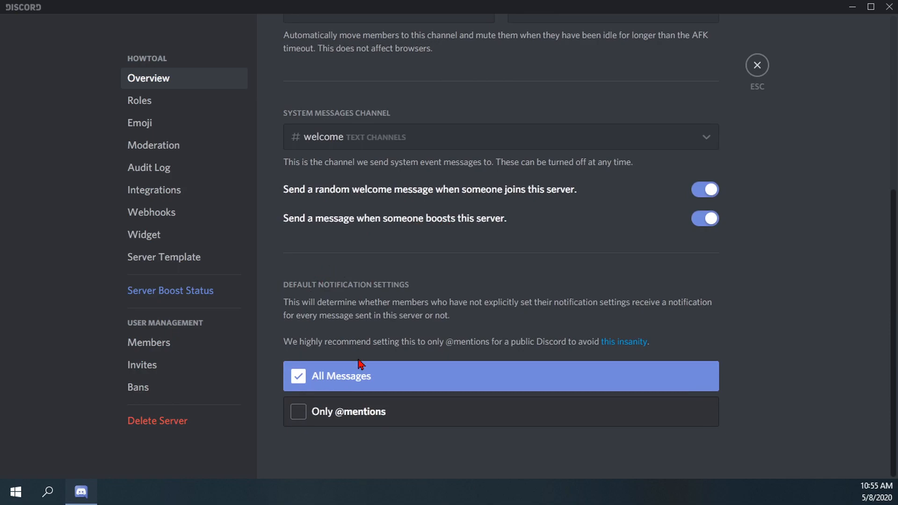
mouse_move(313, 286)
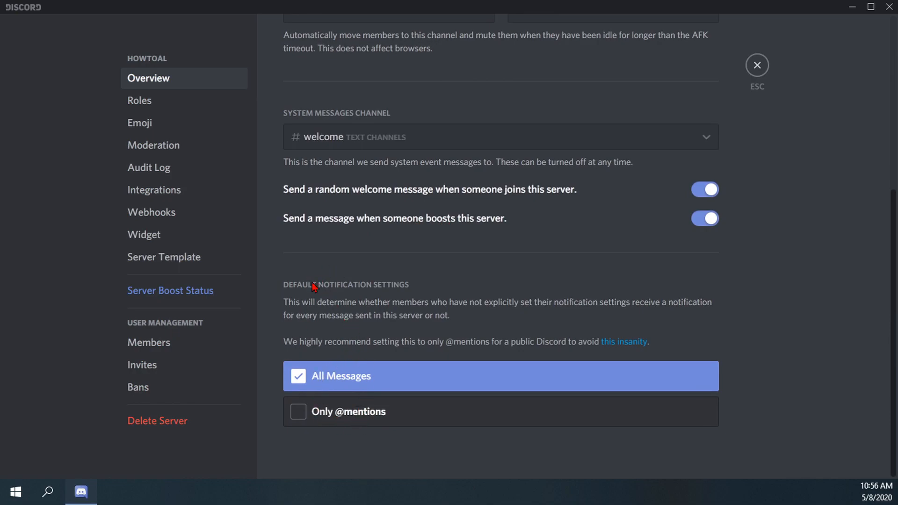
mouse_move(403, 301)
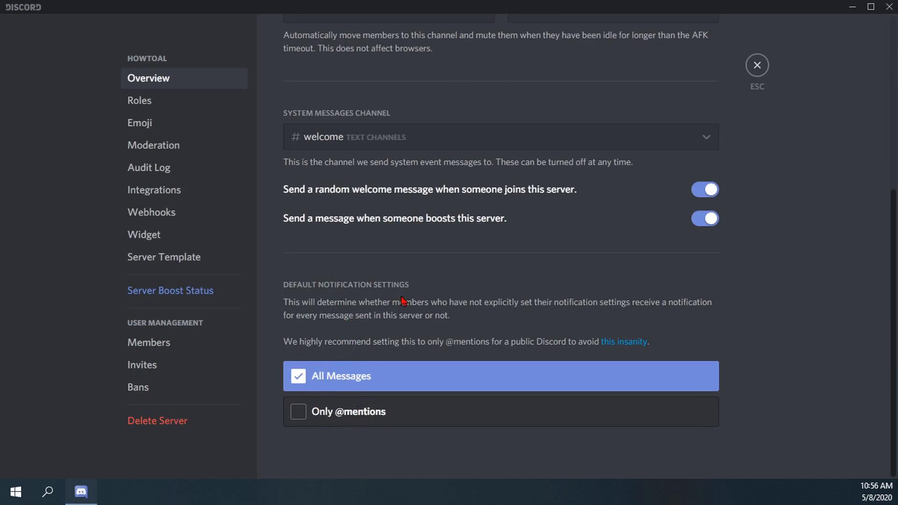
mouse_move(304, 365)
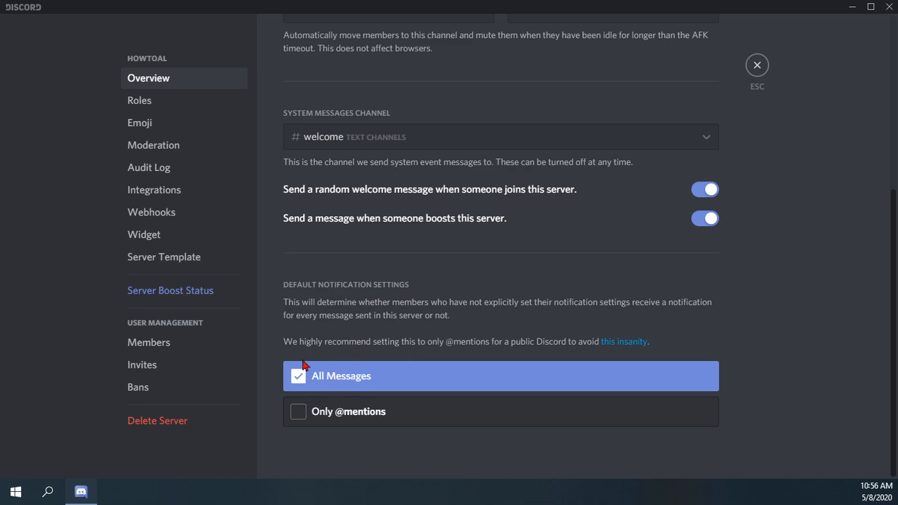
mouse_move(334, 418)
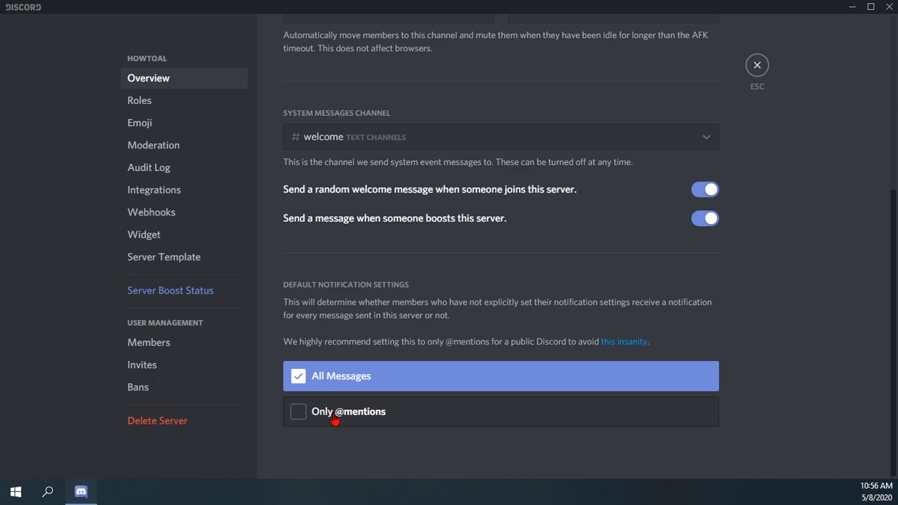
mouse_move(585, 334)
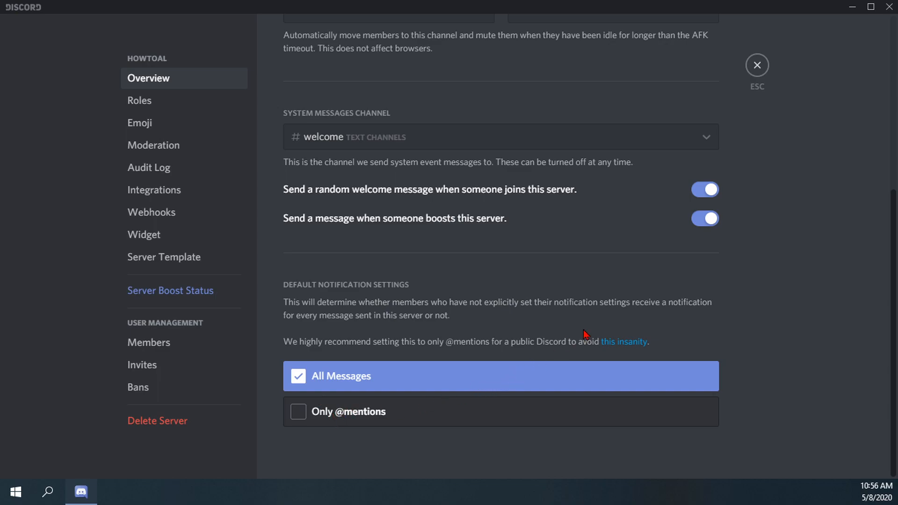
mouse_move(623, 342)
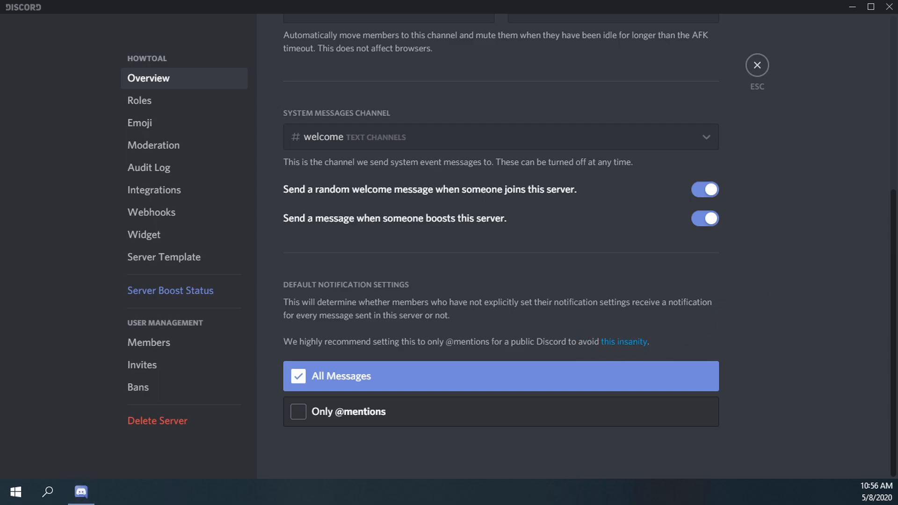
click(113, 492)
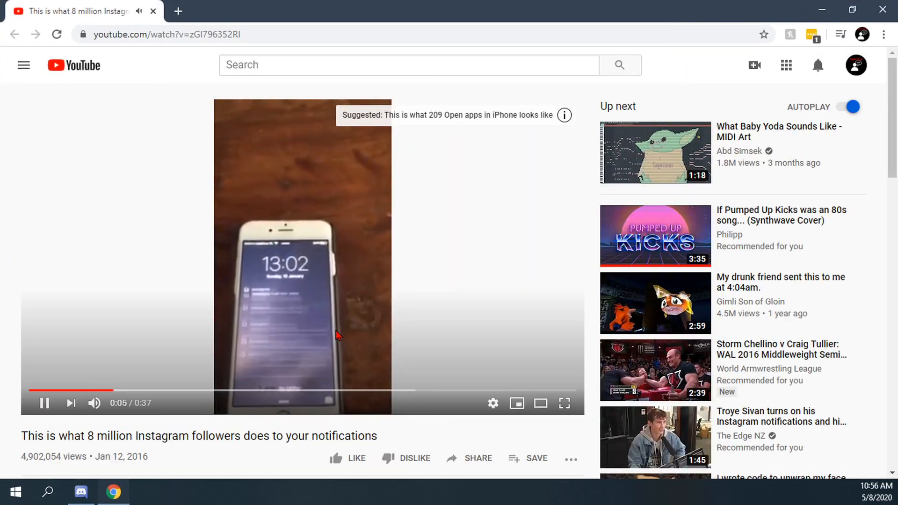
mouse_move(518, 130)
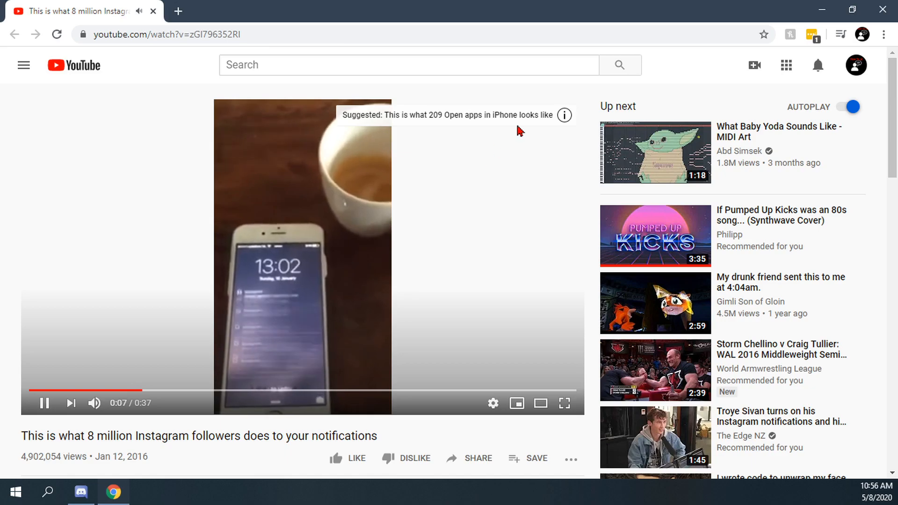
click(80, 492)
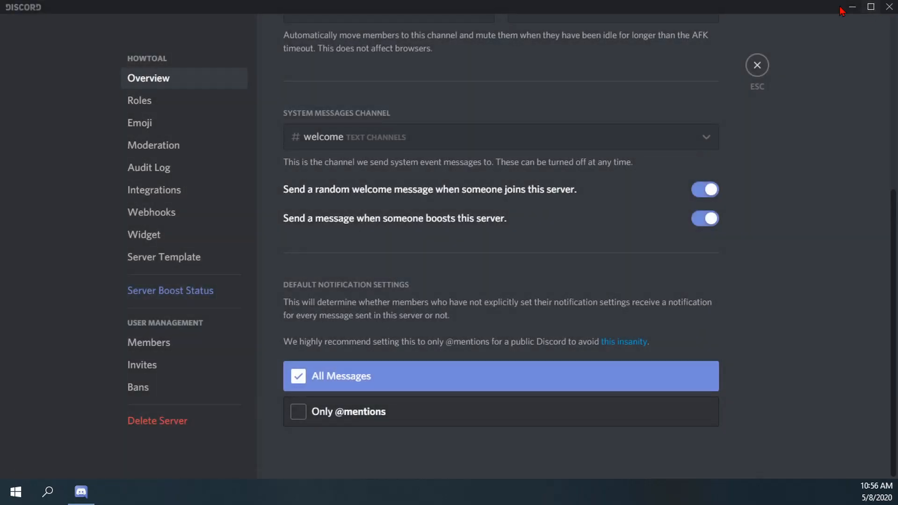
mouse_move(506, 214)
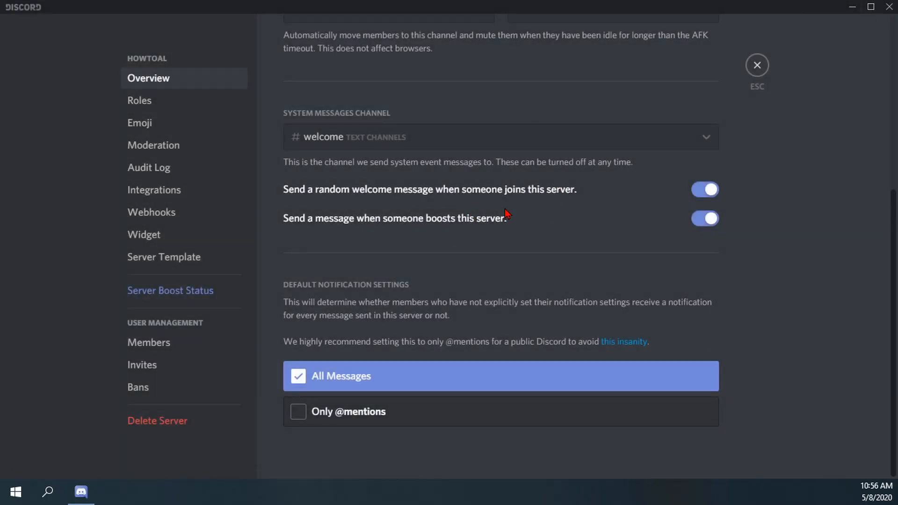
mouse_move(248, 347)
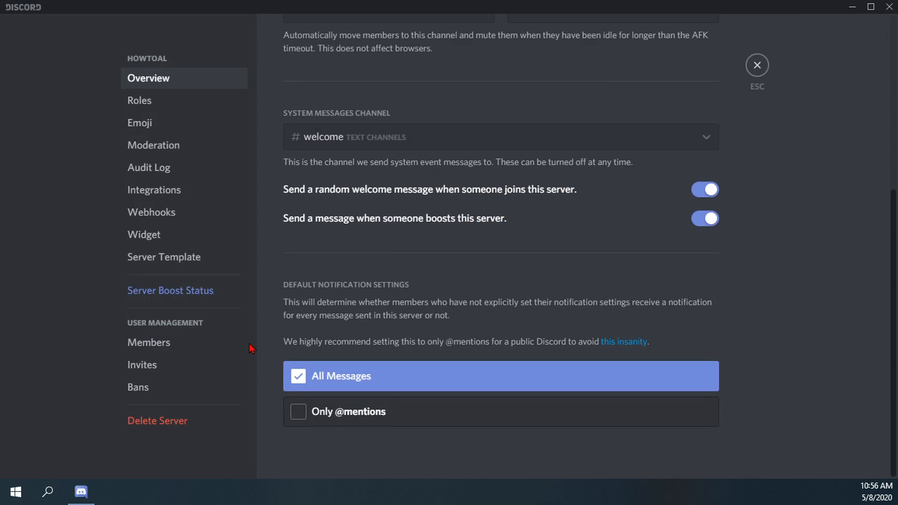
click(348, 411)
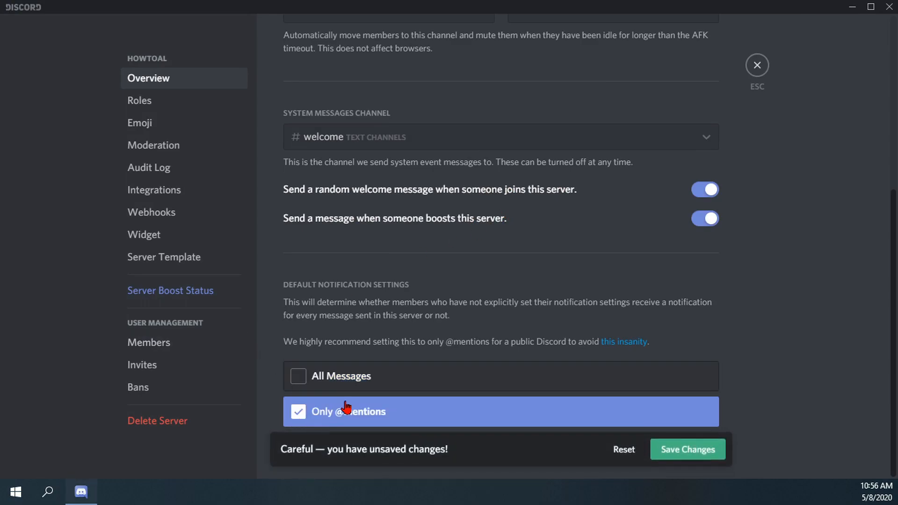
mouse_move(593, 401)
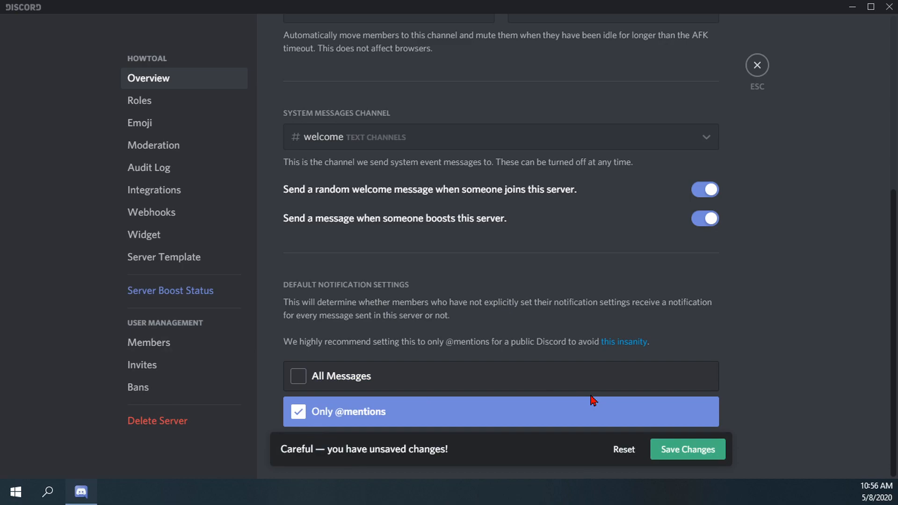
mouse_move(579, 403)
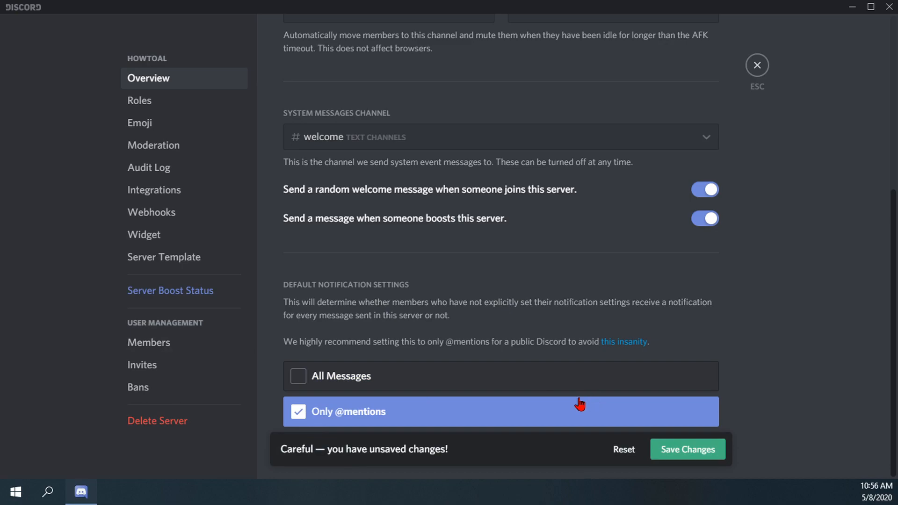
click(686, 449)
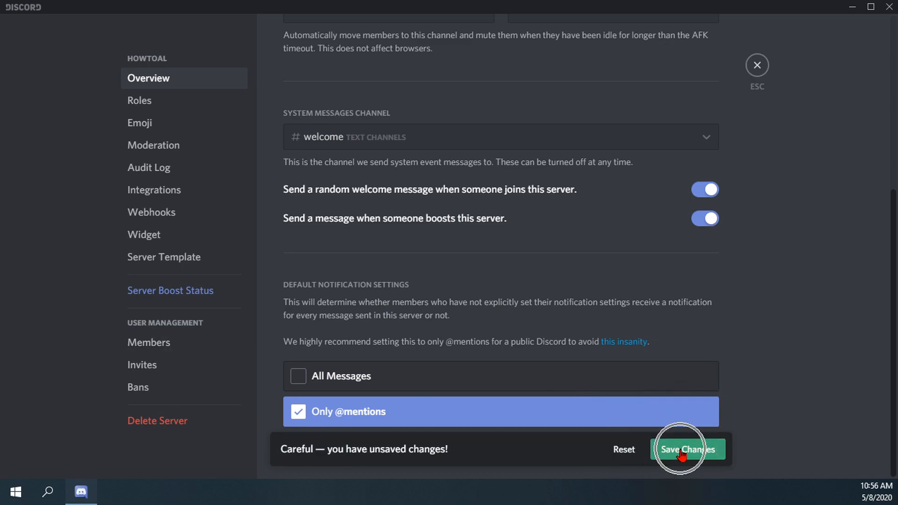
click(686, 449)
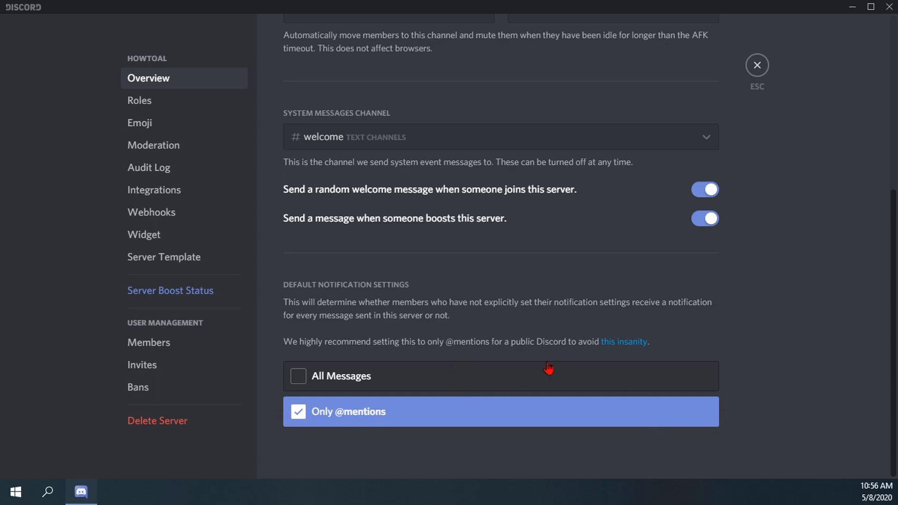
mouse_move(757, 65)
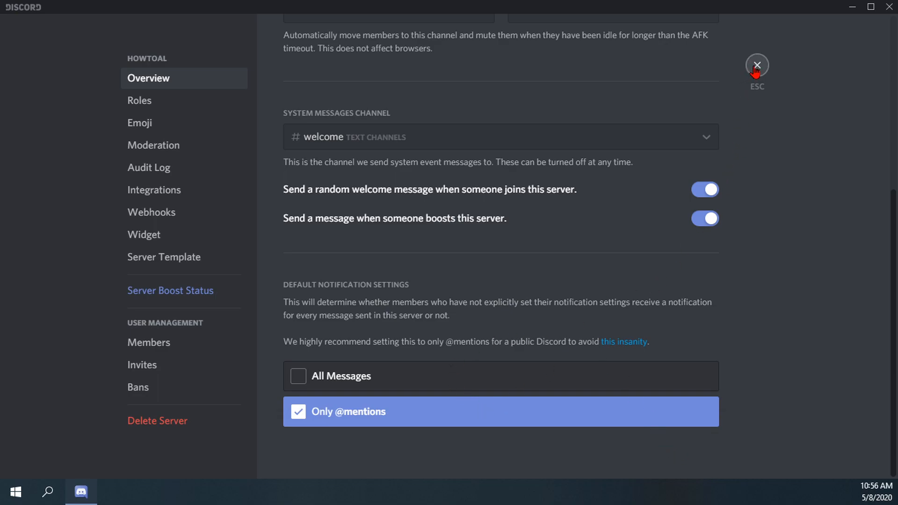